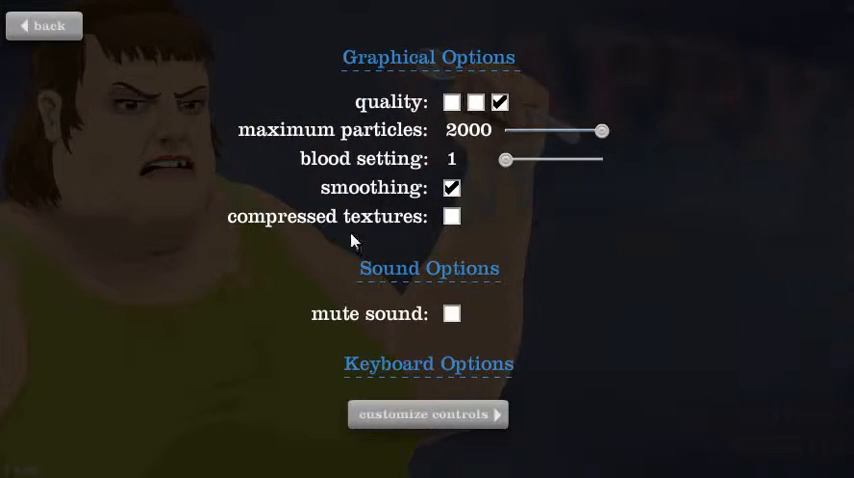
Back out of the options screen and bring up the Featured Levels list via Browse Levels.
{"action": "left_click", "coordinate": [44, 26]}
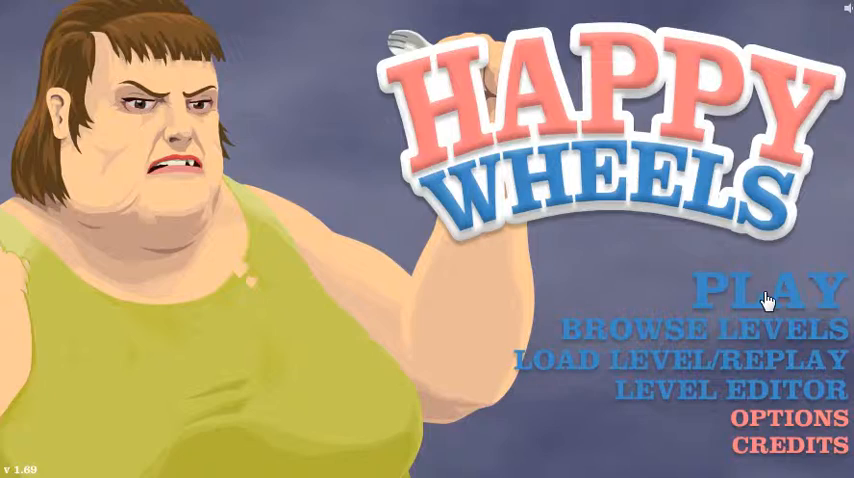
{"action": "left_click", "coordinate": [704, 328]}
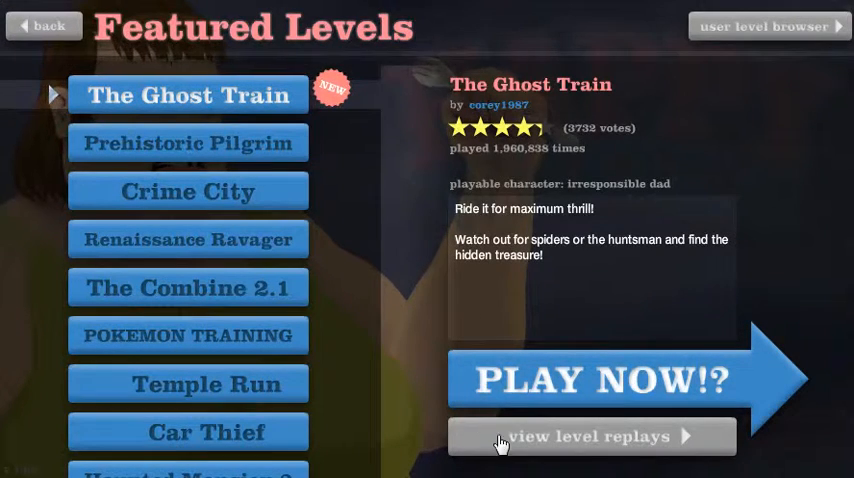
Start The Ghost Train with PLAY NOW, play it through, and bring up the pause menu.
{"action": "left_click", "coordinate": [598, 380]}
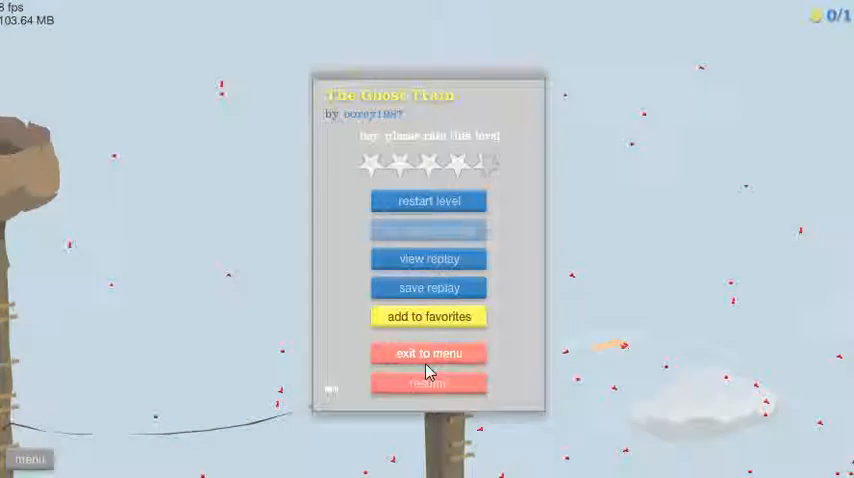
Exit The Ghost Train to the menu and enter the User Submitted Levels browser.
{"action": "left_click", "coordinate": [428, 352]}
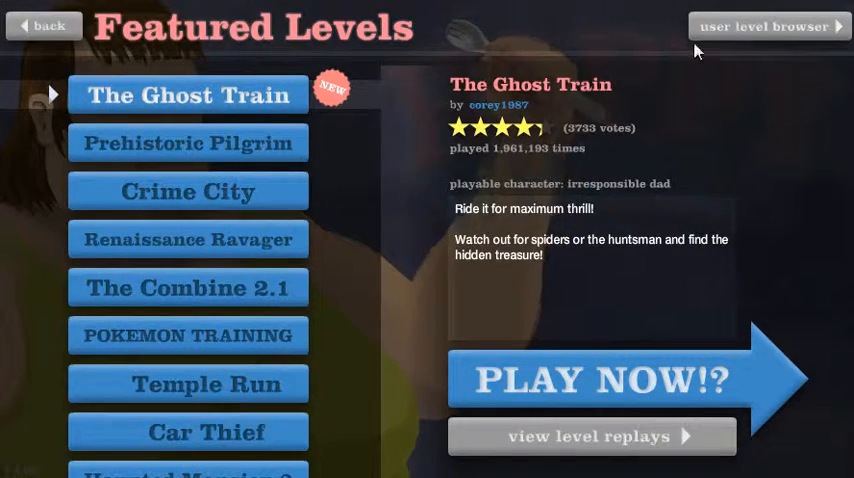
{"action": "left_click", "coordinate": [768, 26]}
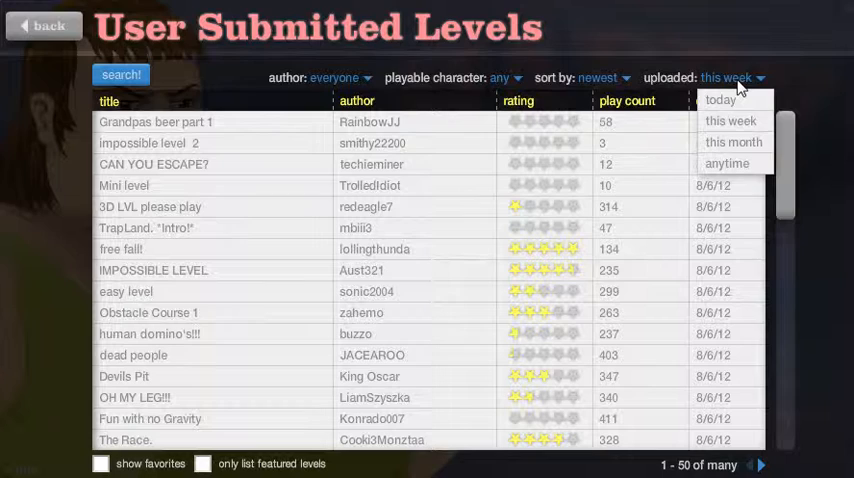
{"action": "mouse_move", "coordinate": [720, 100]}
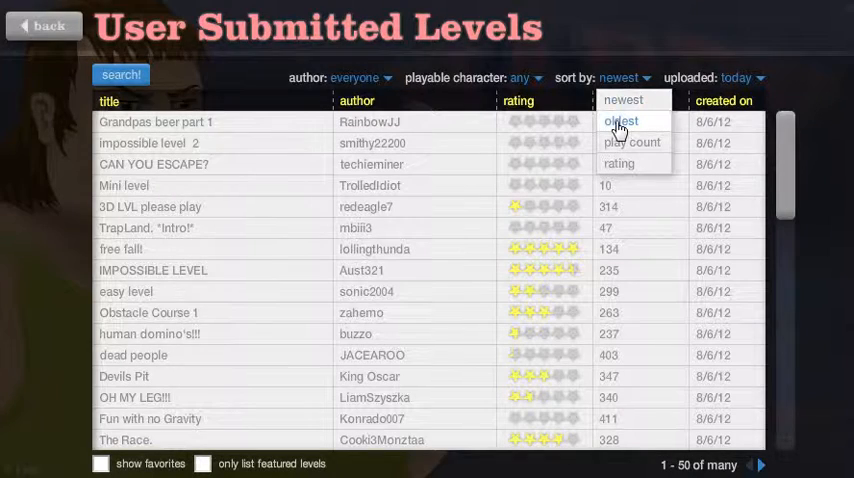
{"action": "mouse_move", "coordinate": [624, 100]}
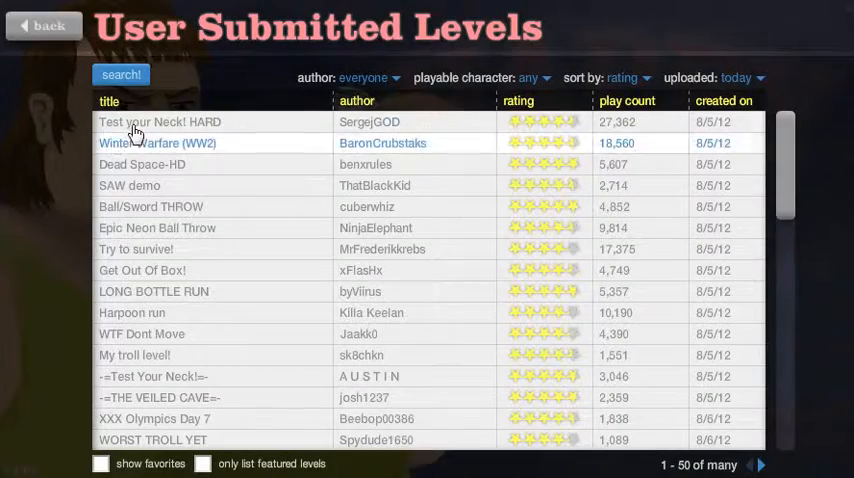
Select Test your Neck! HARD from the top of the list, play it, and pause.
{"action": "left_click", "coordinate": [160, 122]}
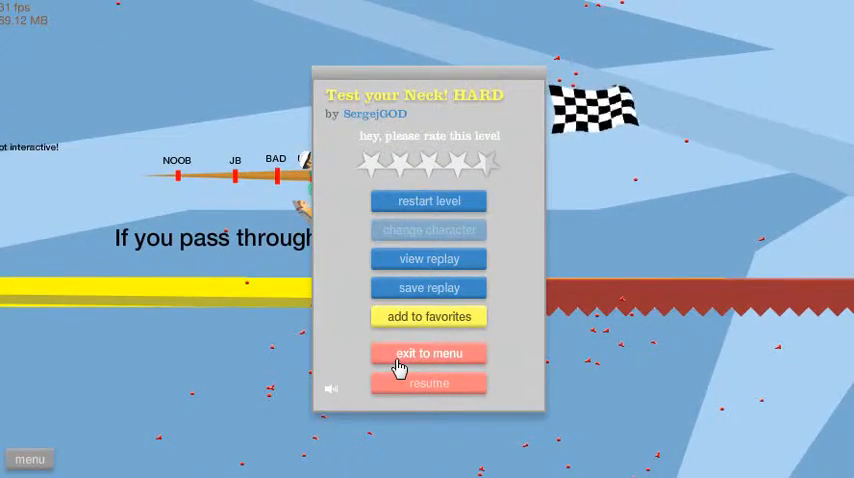
Exit Test your Neck! HARD to the menu, then play Winter Warfare (WW2) and pause it.
{"action": "left_click", "coordinate": [428, 352]}
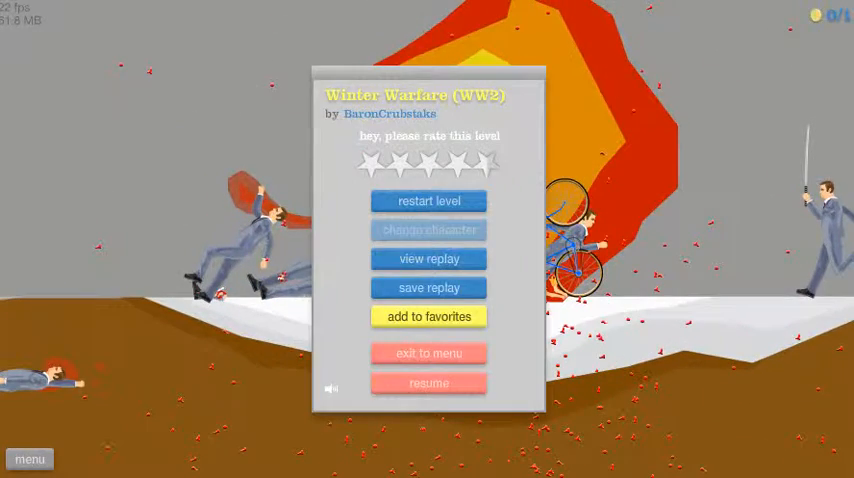
Exit Winter Warfare (WW2) back to the rating-sorted User Submitted Levels list.
{"action": "left_click", "coordinate": [428, 382]}
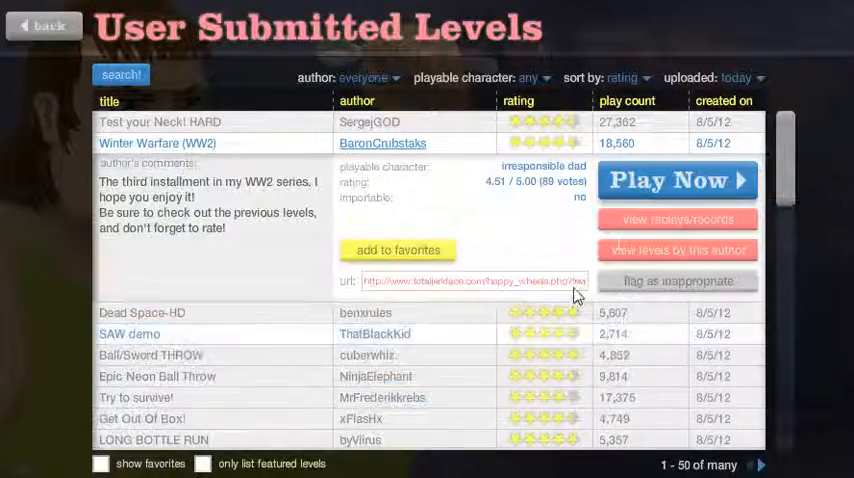
Select and play Dead Space-HD, then exit it back to the level browser.
{"action": "left_click", "coordinate": [676, 180]}
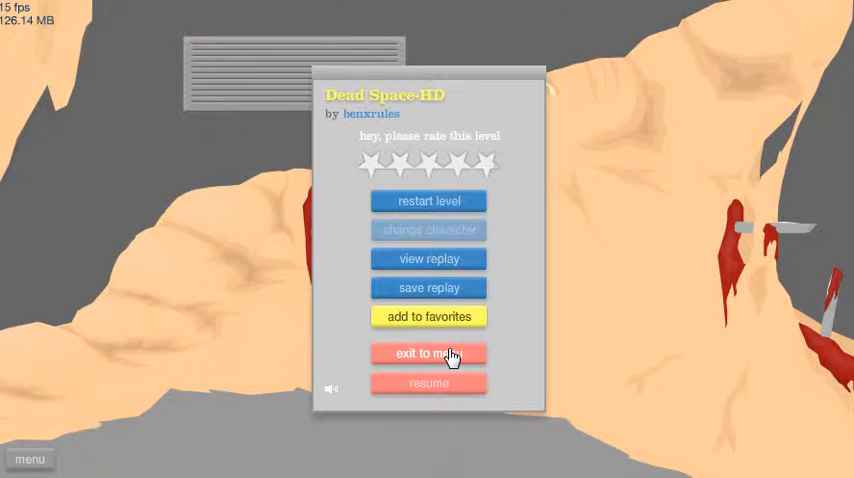
{"action": "left_click", "coordinate": [428, 352]}
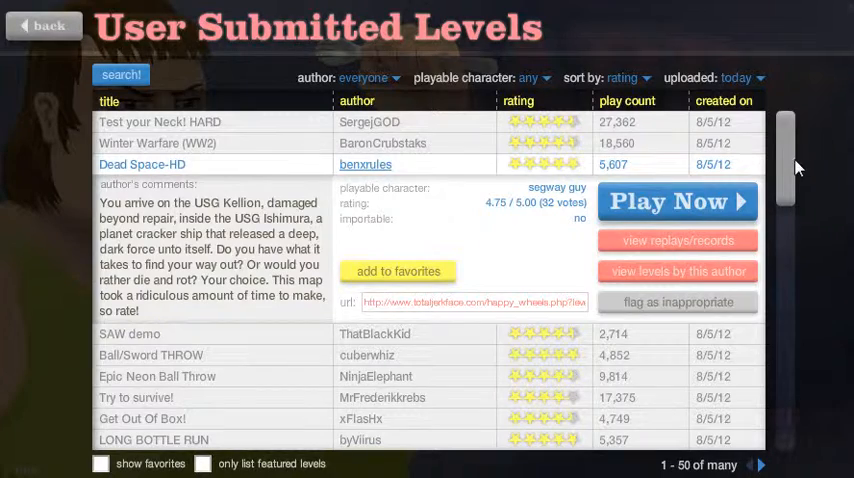
Select SAW demo from the list, play it, and pause.
{"action": "left_click", "coordinate": [142, 164]}
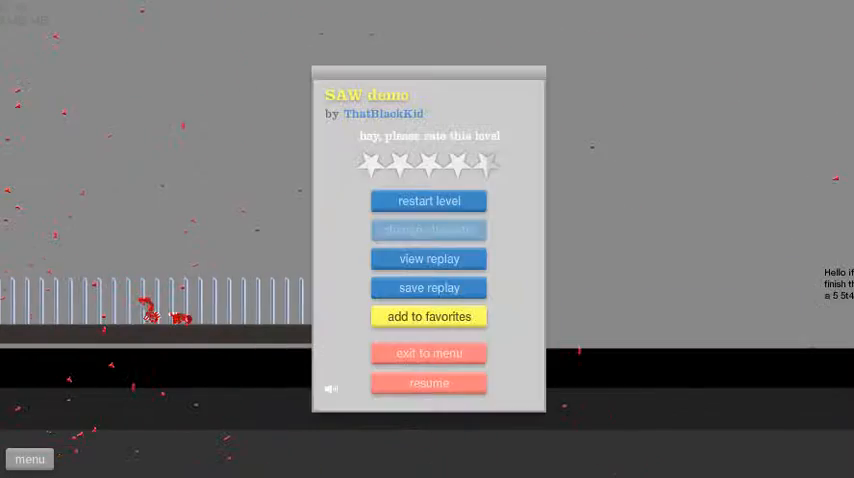
Exit SAW demo from its pause menu back to the User Submitted Levels list.
{"action": "left_click", "coordinate": [428, 384]}
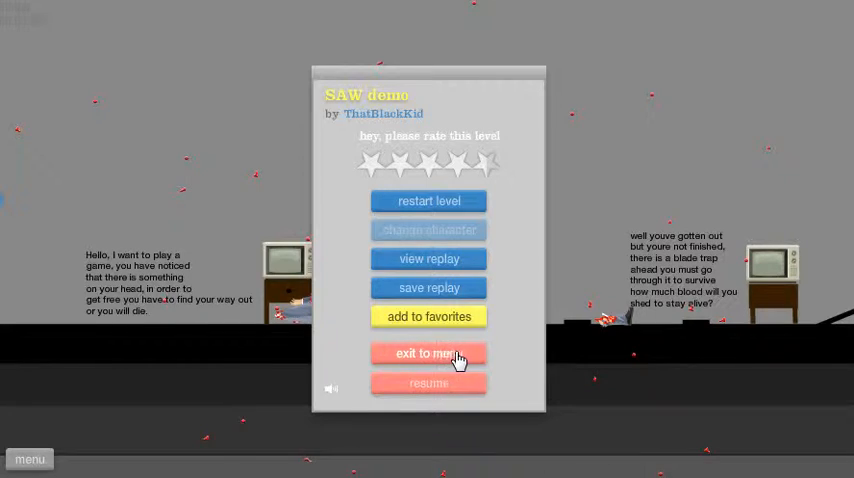
{"action": "left_click", "coordinate": [428, 352]}
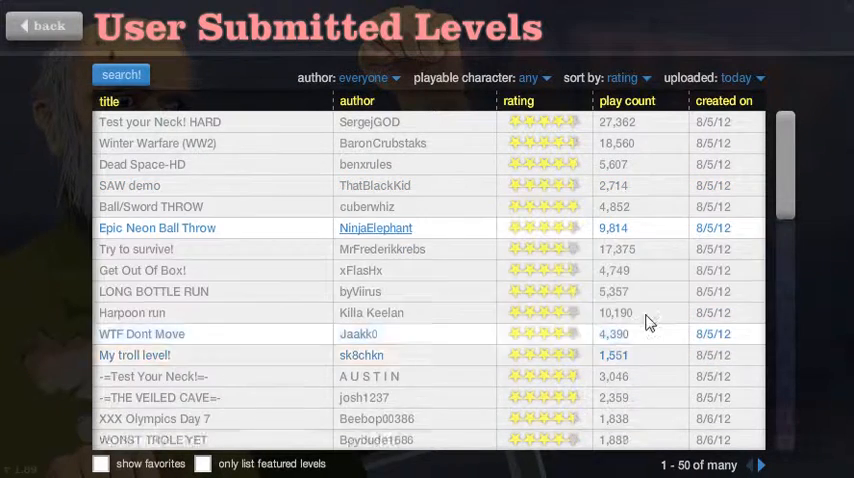
Select and play Epic Neon Ball Throw, then bring up its pause menu.
{"action": "left_click", "coordinate": [156, 228]}
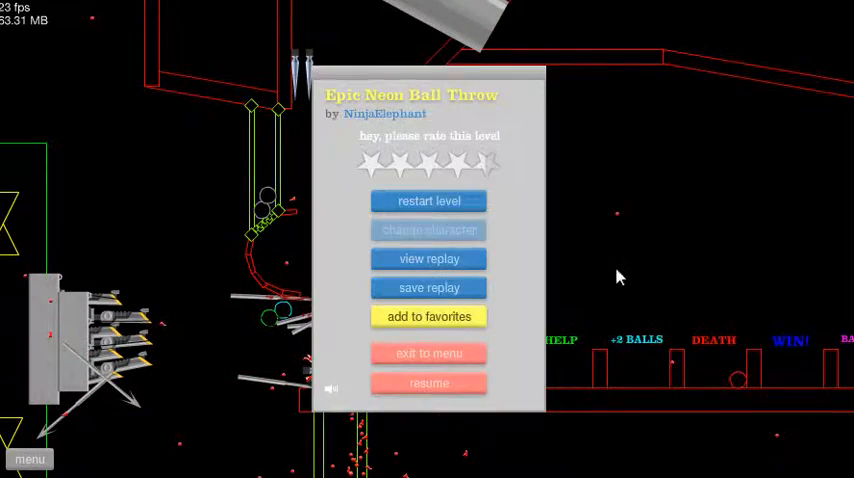
Exit Epic Neon Ball Throw to the level list and scroll down to Try to survive!
{"action": "left_click", "coordinate": [428, 352]}
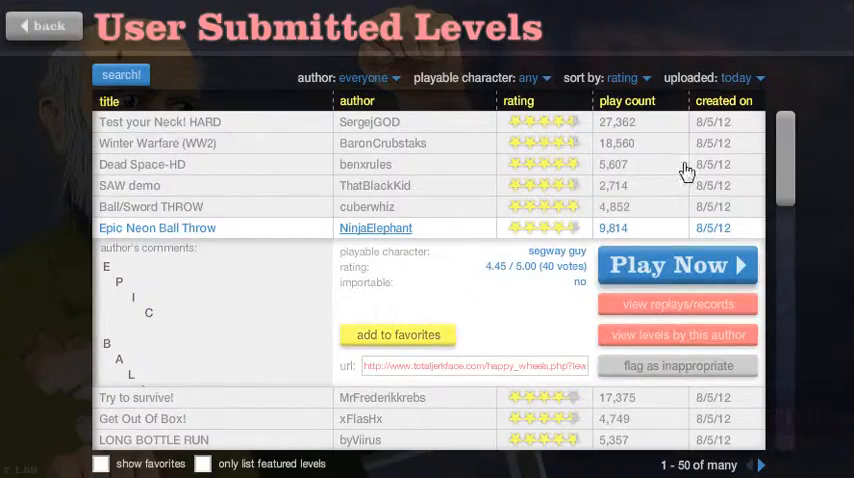
{"action": "scroll", "scroll_direction": "down", "scroll_amount": 3}
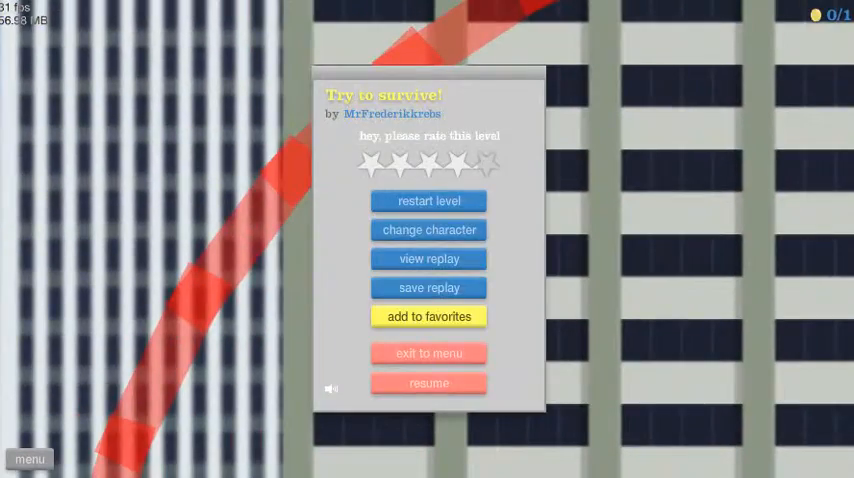
Resume Try to survive! and ride on until the character crashes.
{"action": "left_click", "coordinate": [428, 384]}
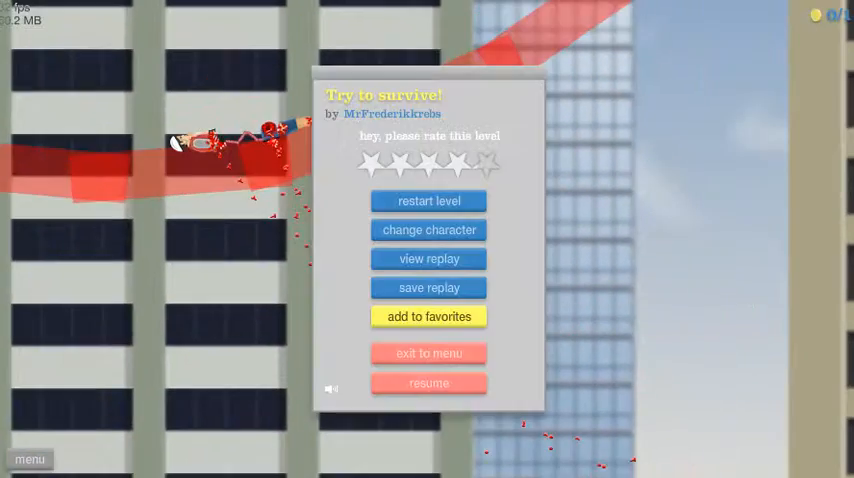
Exit to the level list, scroll down and pick Get Out Of Box! to play.
{"action": "left_click", "coordinate": [428, 352]}
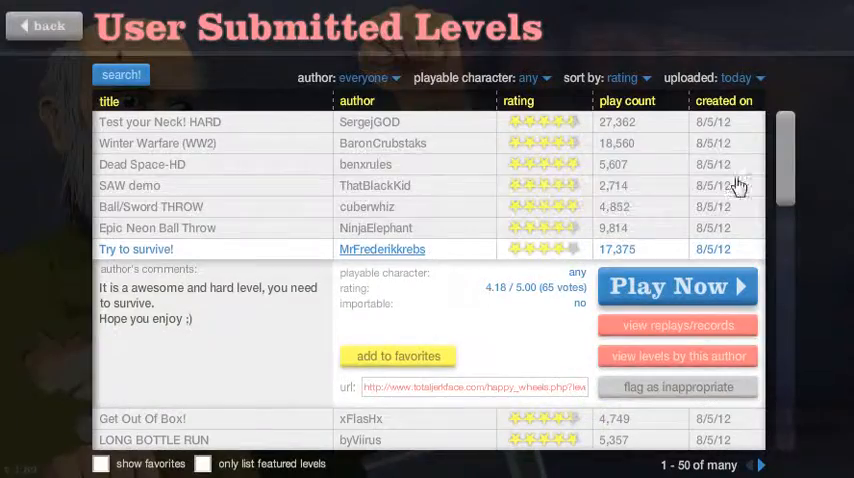
{"action": "scroll", "scroll_direction": "down", "scroll_amount": 3}
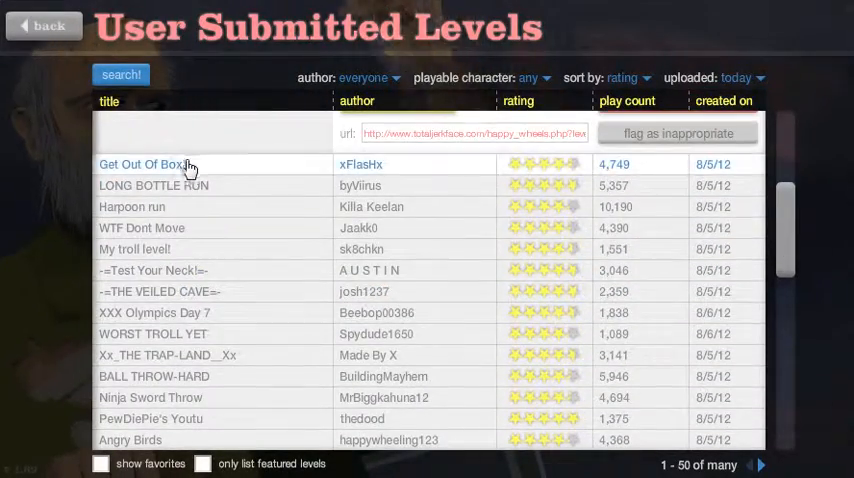
{"action": "left_click", "coordinate": [140, 164]}
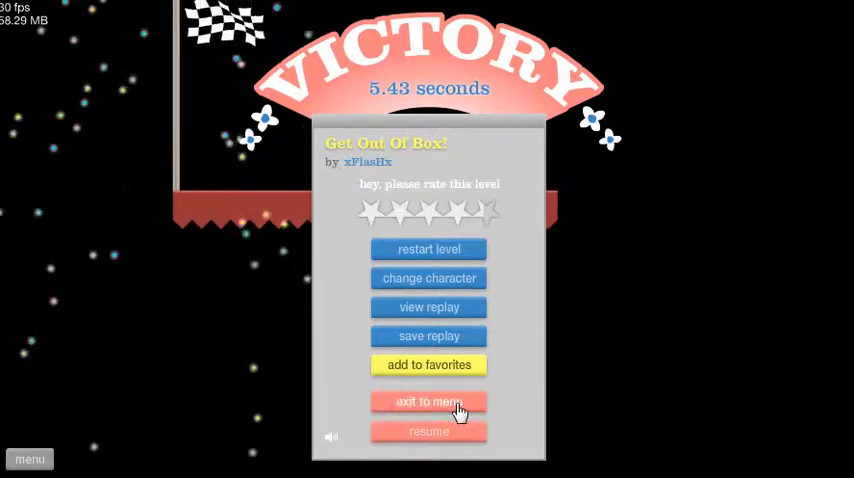
Leave the finished level and start LONG BOTTLE RUN with the pogo stick rider.
{"action": "left_click", "coordinate": [428, 400]}
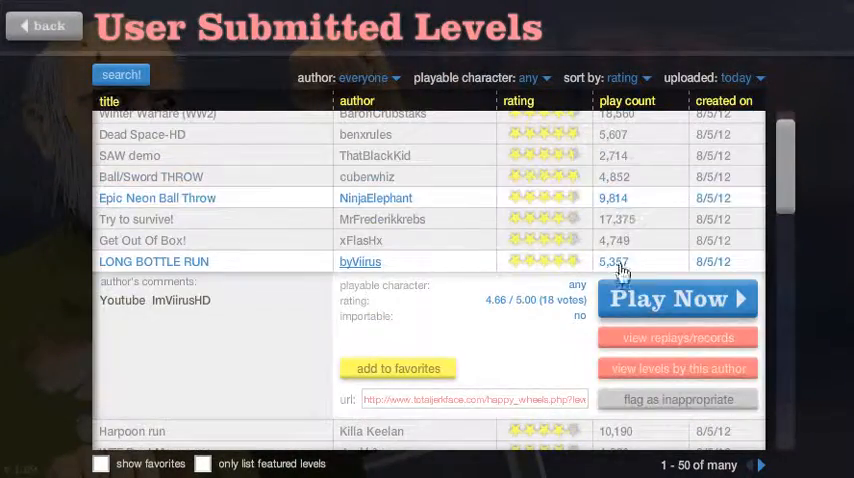
{"action": "left_click", "coordinate": [676, 298]}
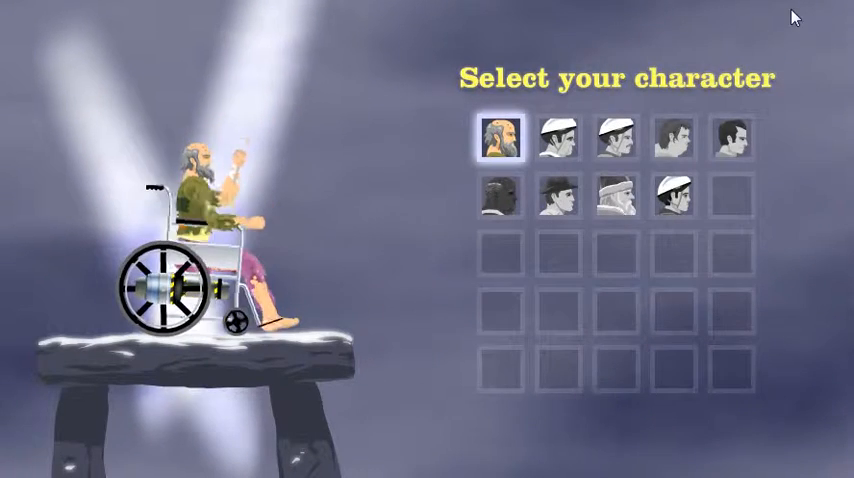
{"action": "left_click", "coordinate": [680, 200]}
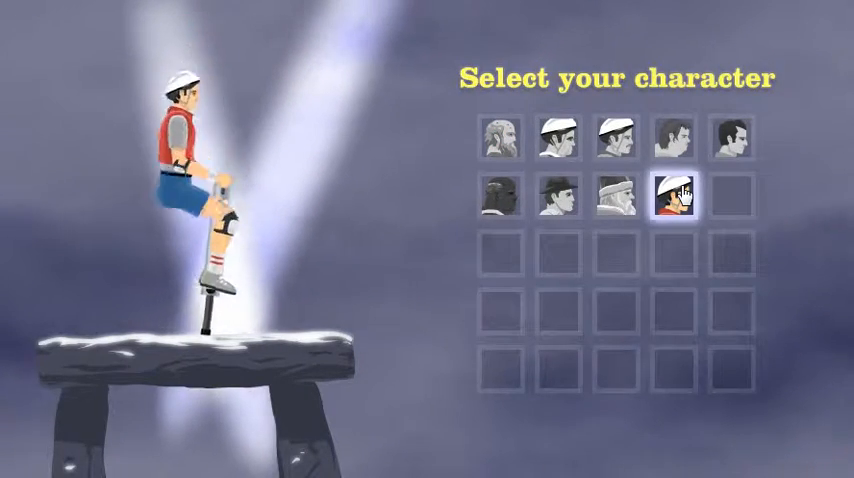
{"action": "left_click", "coordinate": [680, 196]}
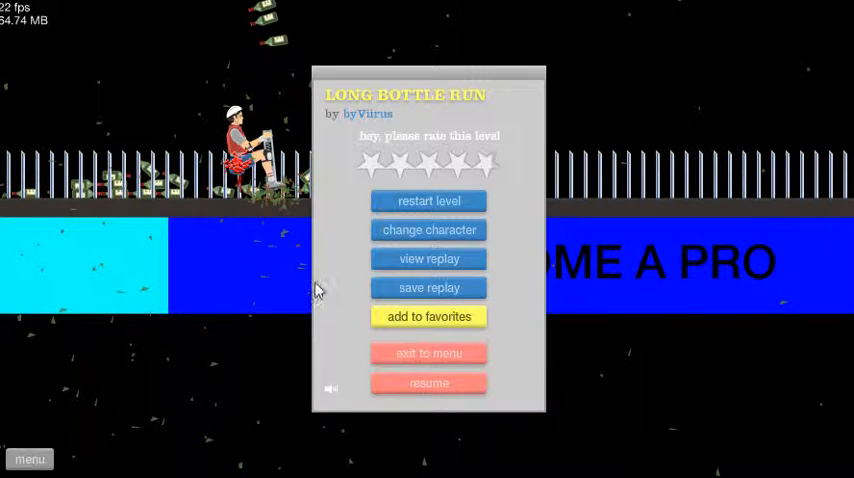
Change character to the segway rider, restart the run, then browse further down the level list.
{"action": "left_click", "coordinate": [428, 228]}
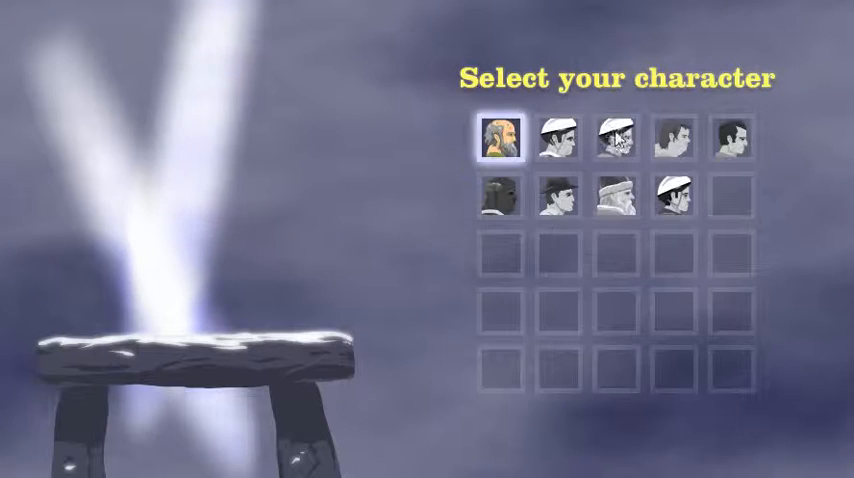
{"action": "left_click", "coordinate": [552, 140]}
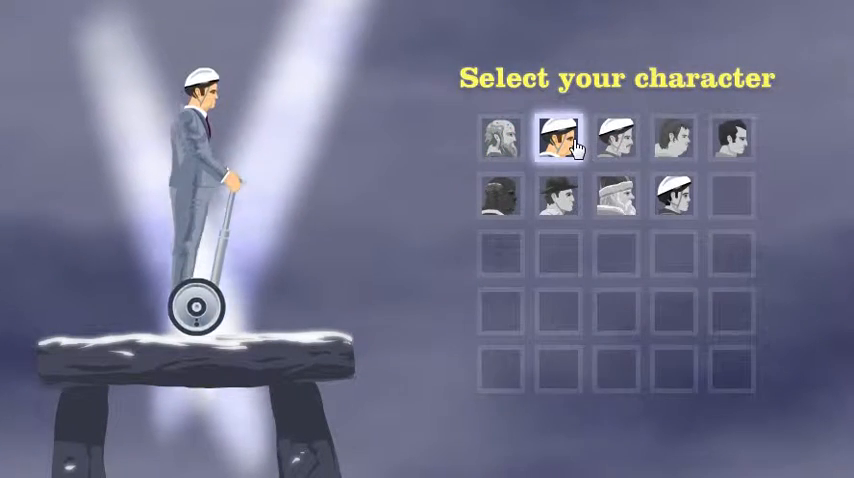
{"action": "left_click", "coordinate": [550, 140]}
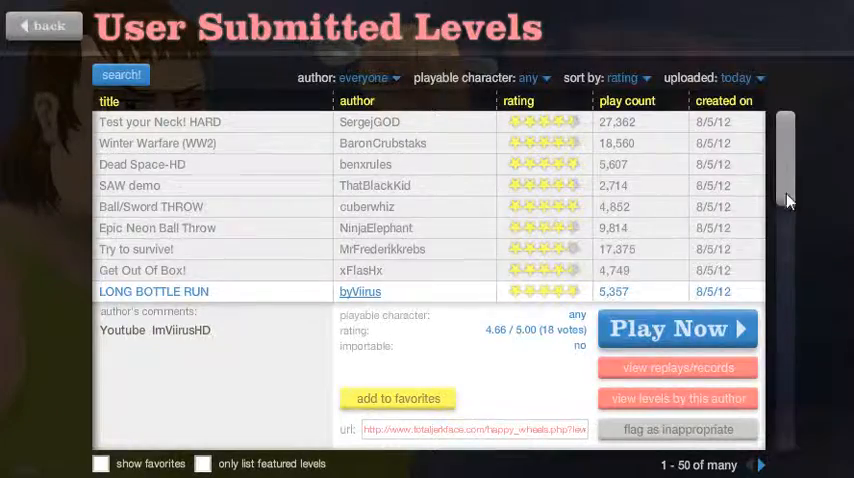
{"action": "scroll", "scroll_direction": "down", "scroll_amount": 3}
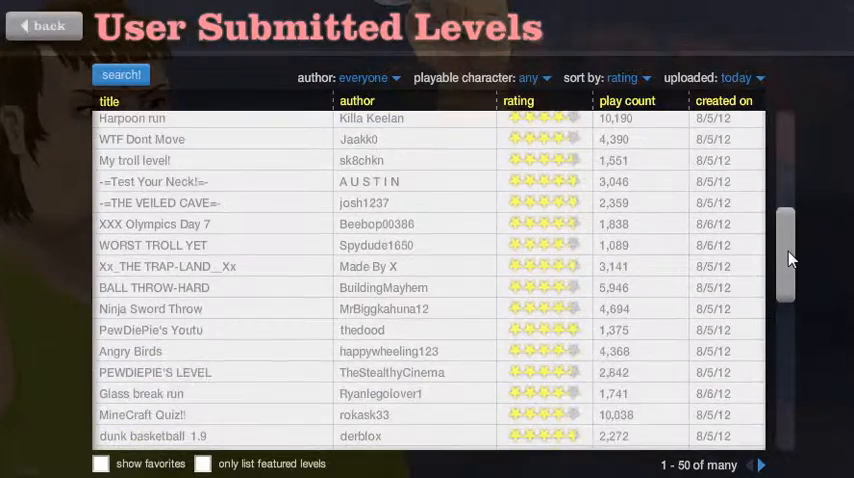